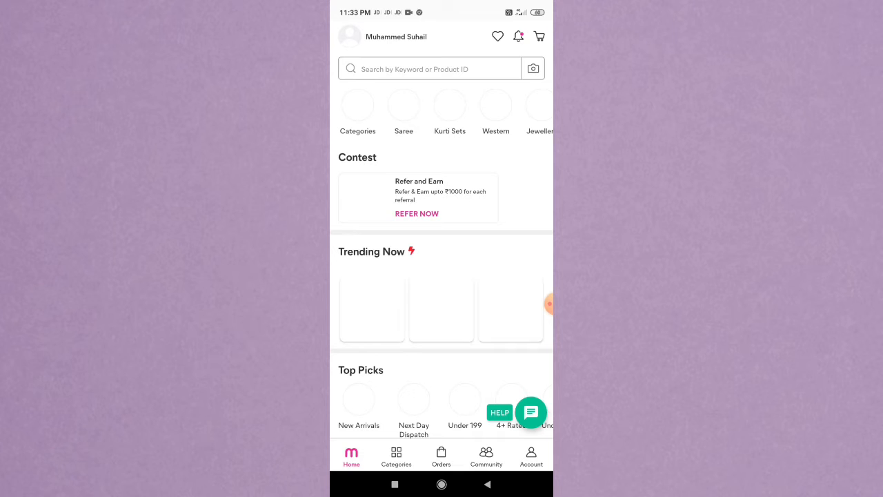
- Open Orders and scroll to the 30th March women's flip-flops order
{"action": "left_click", "coordinate": [441, 457]}
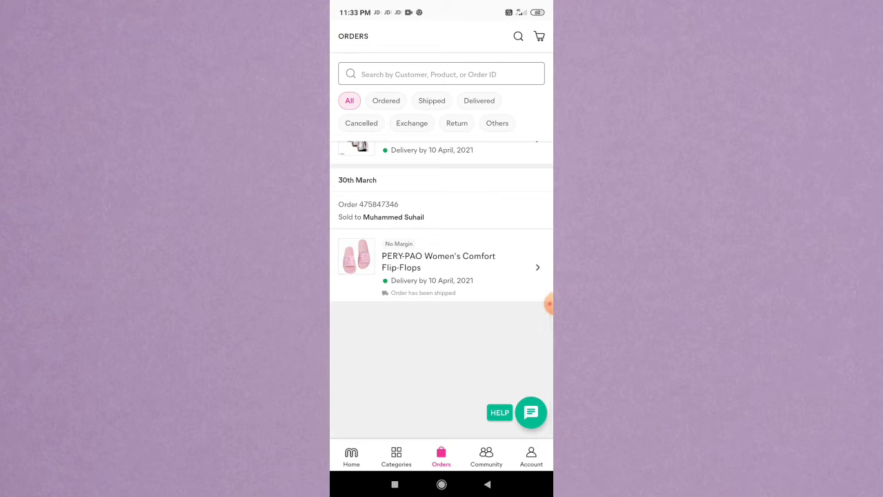
{"action": "scroll", "scroll_direction": "down", "scroll_amount": 3}
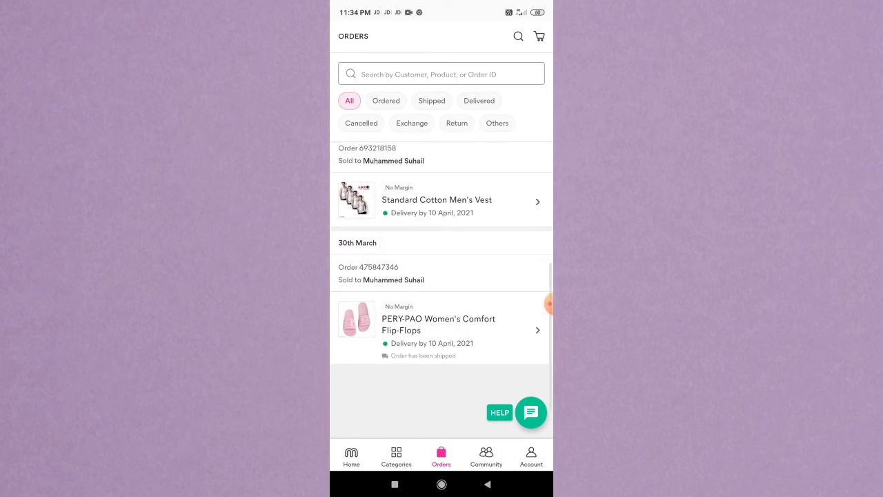
- Open the PERY-PAO flip-flops order and scroll to its ₹74 first-order discount breakup
{"action": "left_click", "coordinate": [441, 329]}
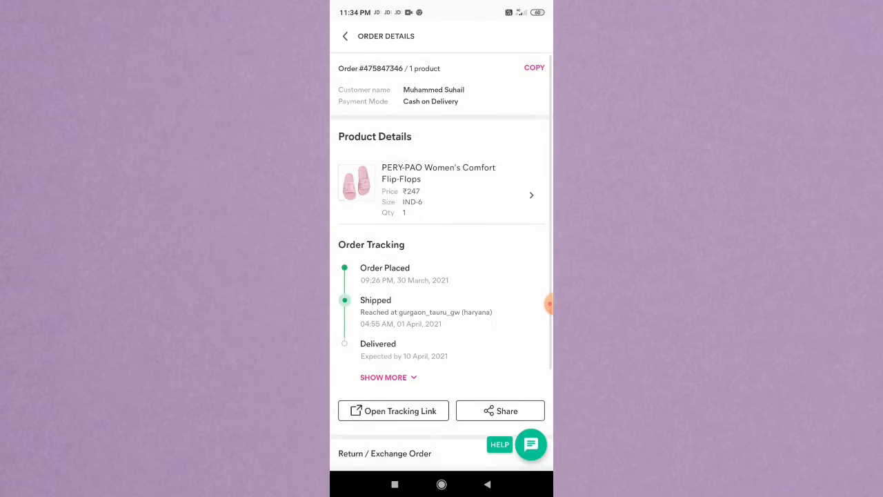
{"action": "scroll", "scroll_direction": "down", "scroll_amount": 3}
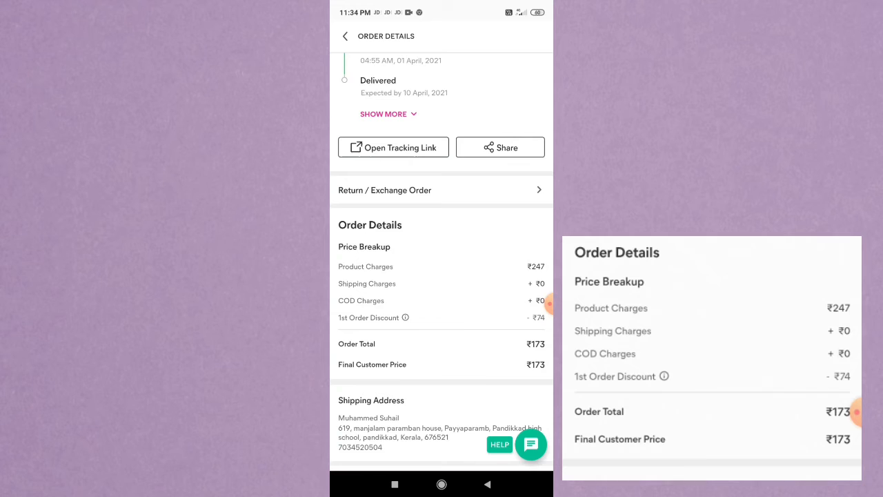
{"action": "scroll", "scroll_direction": "down", "scroll_amount": 3}
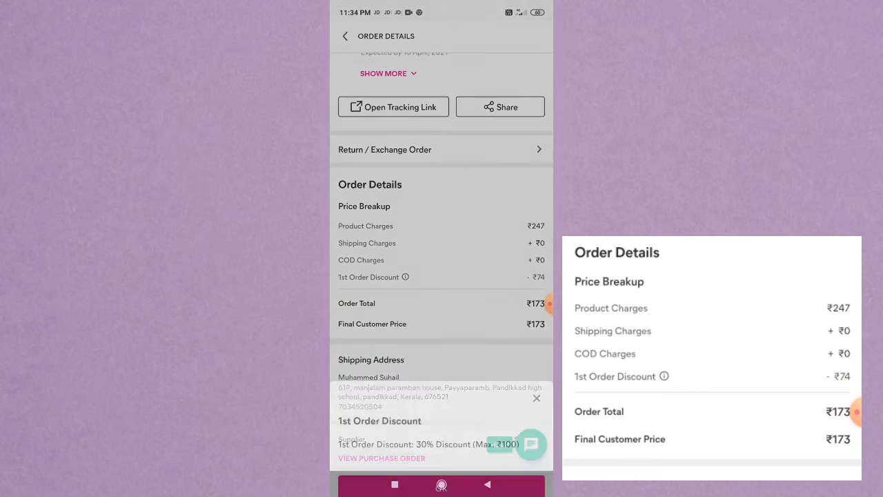
{"action": "left_click", "coordinate": [406, 277]}
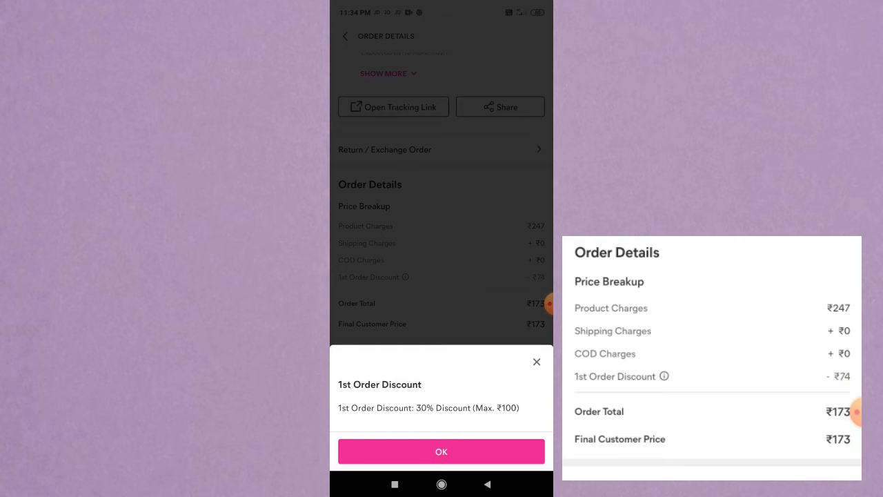
{"action": "left_click", "coordinate": [441, 452]}
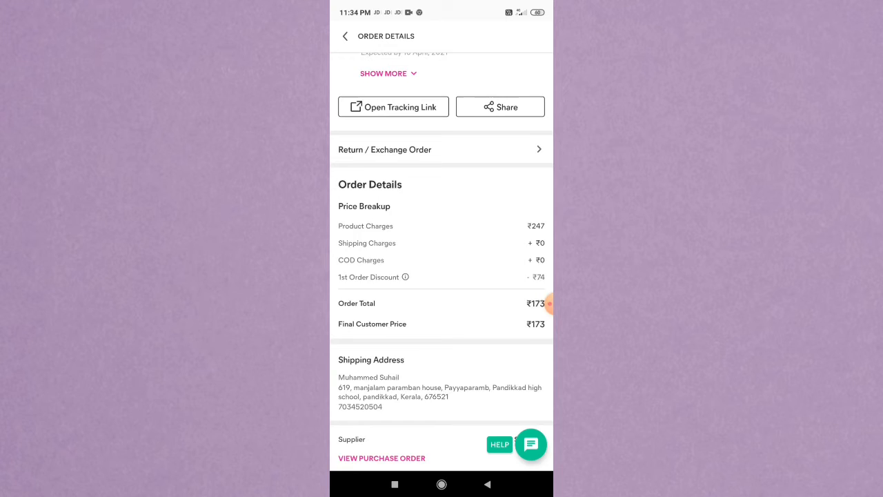
{"action": "scroll", "scroll_direction": "down", "scroll_amount": 3}
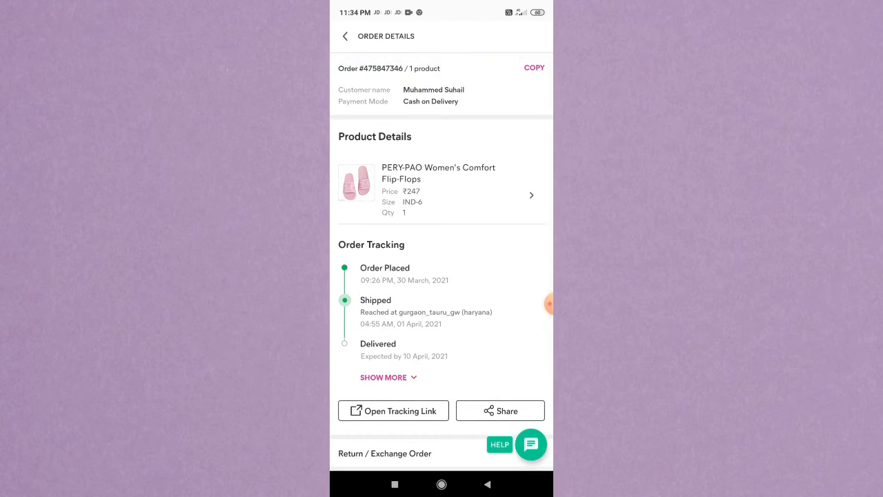
- Scroll through the flip-flops order details, then go back to the orders list
{"action": "left_click", "coordinate": [438, 189]}
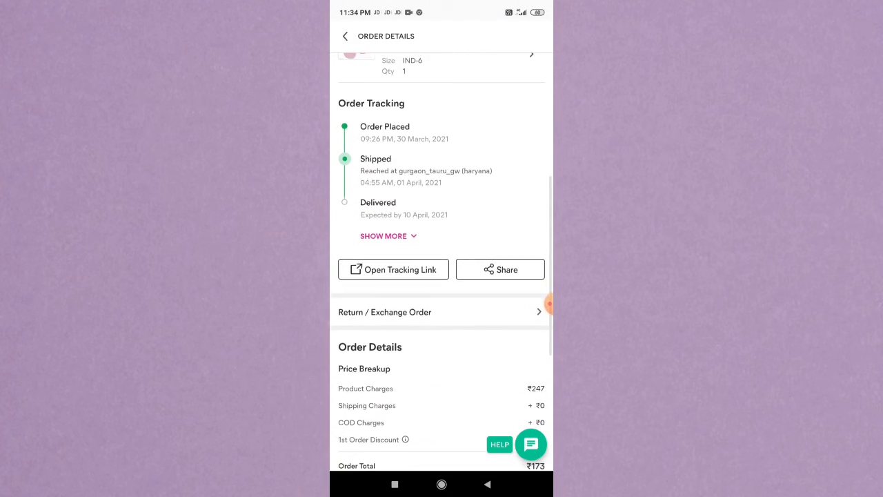
{"action": "scroll", "scroll_direction": "down", "scroll_amount": 3}
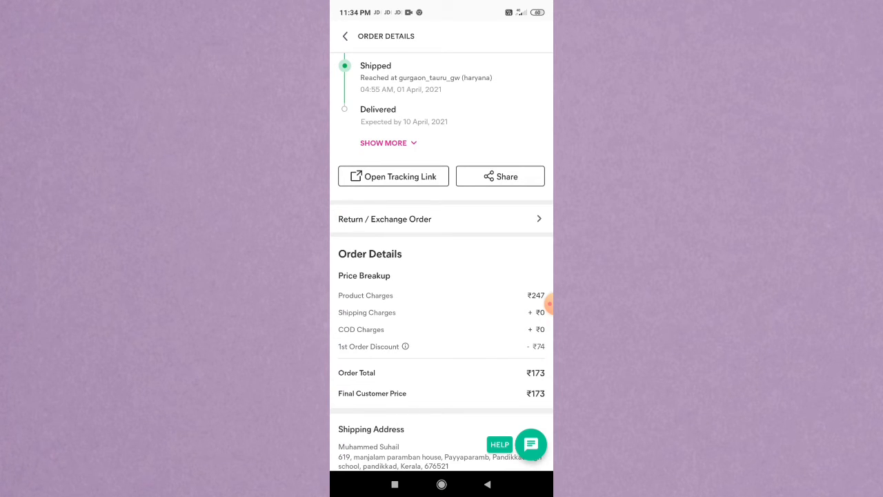
{"action": "scroll", "scroll_direction": "down", "scroll_amount": 3}
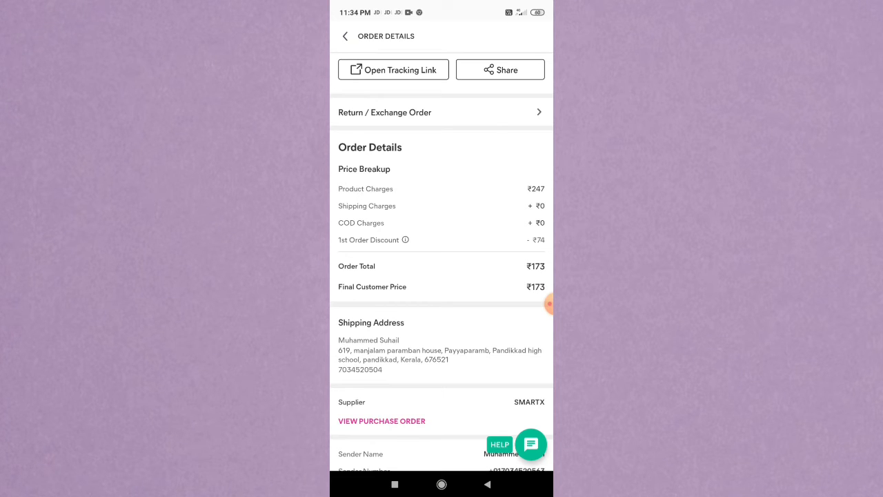
{"action": "left_click", "coordinate": [344, 36]}
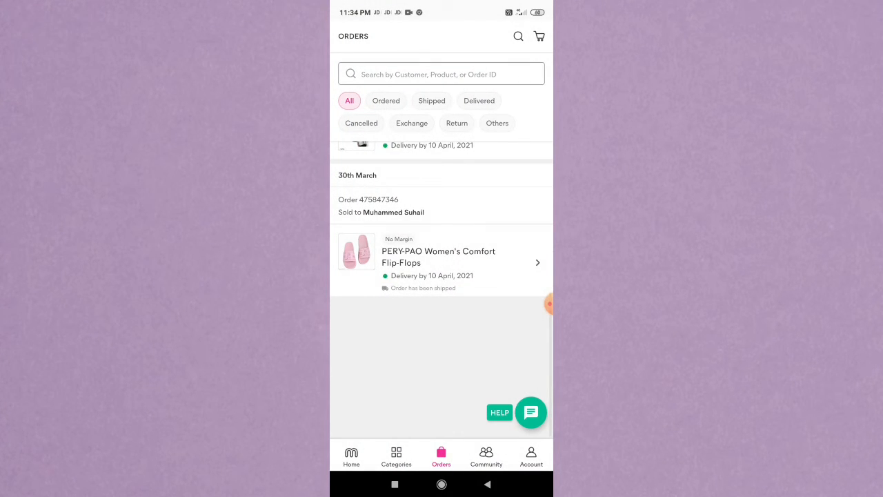
- View the 1 April order's 30% next-order discount note (₹78 off, ₹183 total)
{"action": "scroll", "scroll_direction": "down", "scroll_amount": 3}
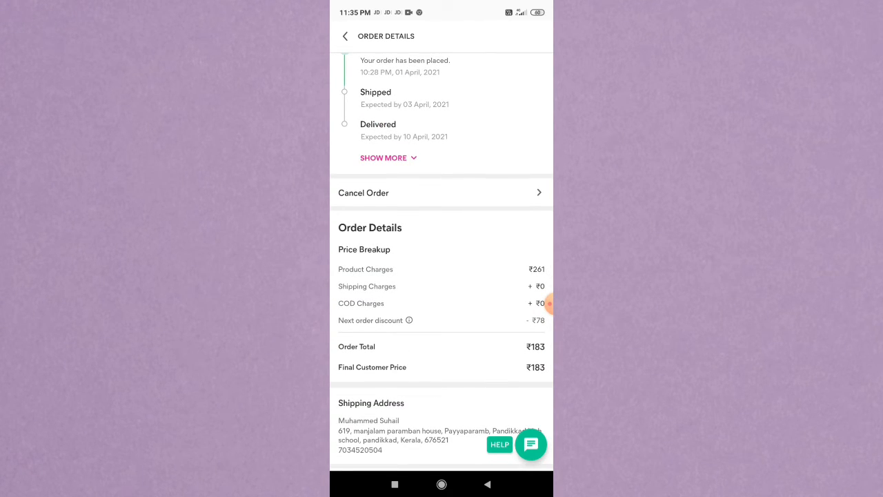
{"action": "left_click", "coordinate": [409, 320]}
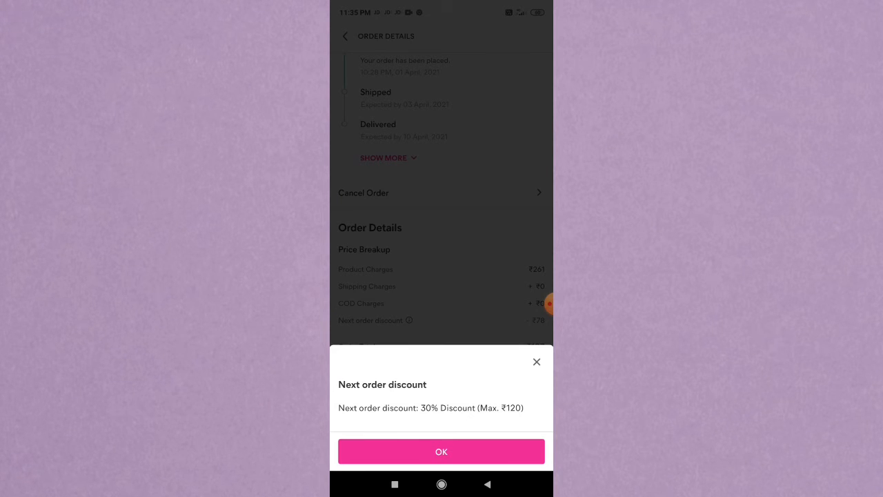
{"action": "left_click", "coordinate": [441, 451]}
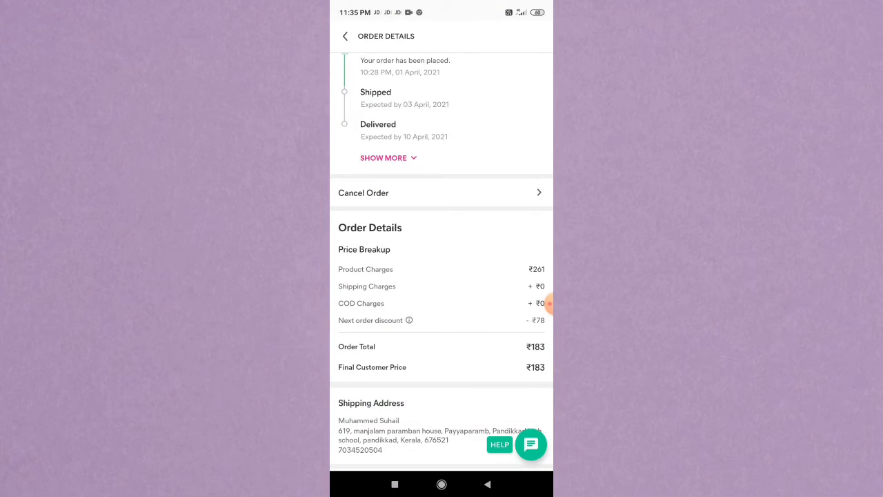